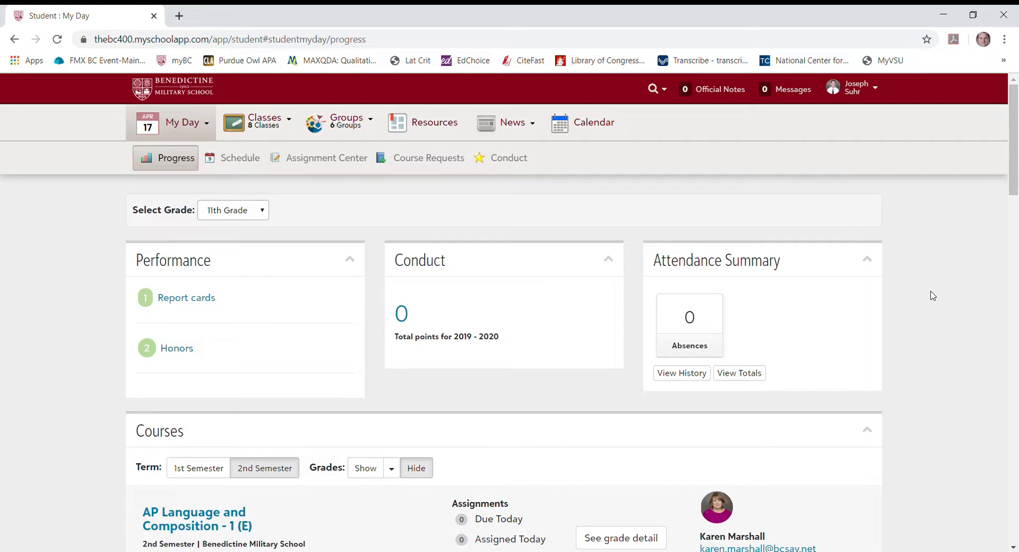
mouse_move(915, 169)
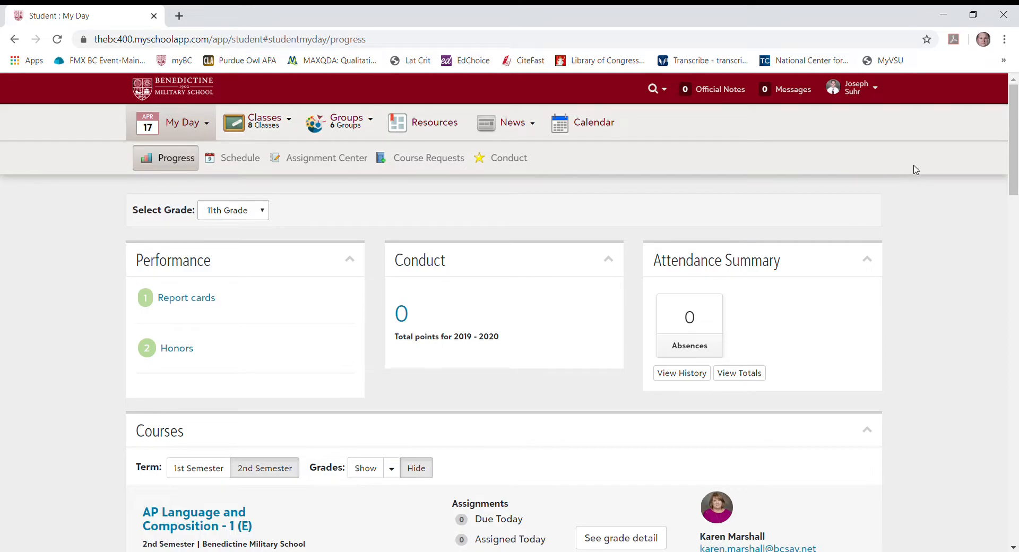
mouse_move(865, 132)
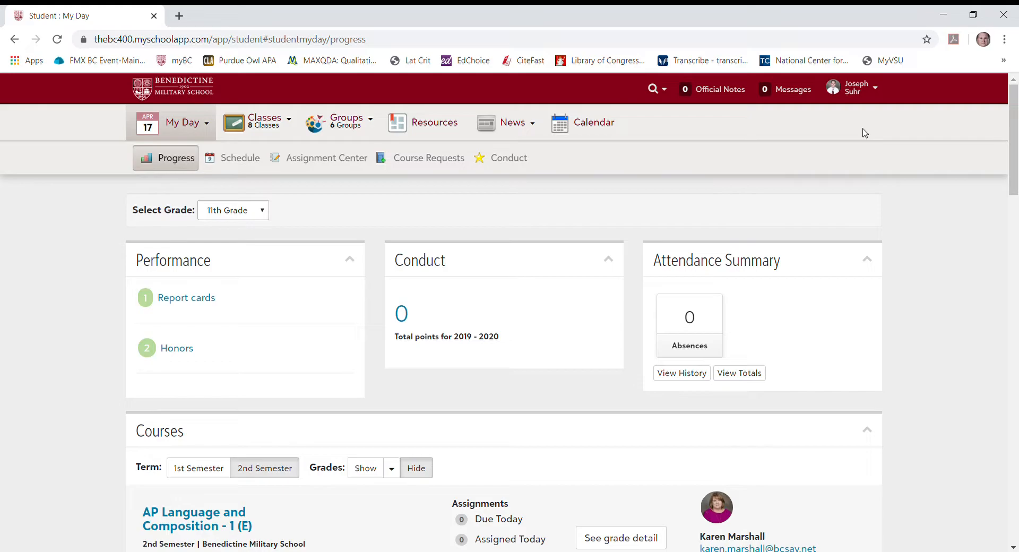
mouse_move(428, 158)
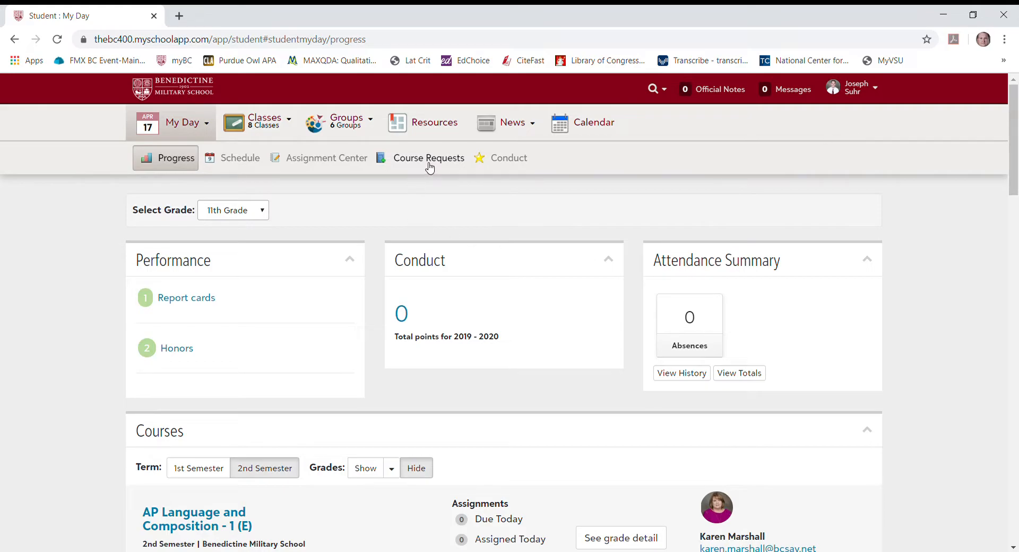
Open Course Requests for 2020 - 2021 and scroll to the Recommendations list.
click(428, 157)
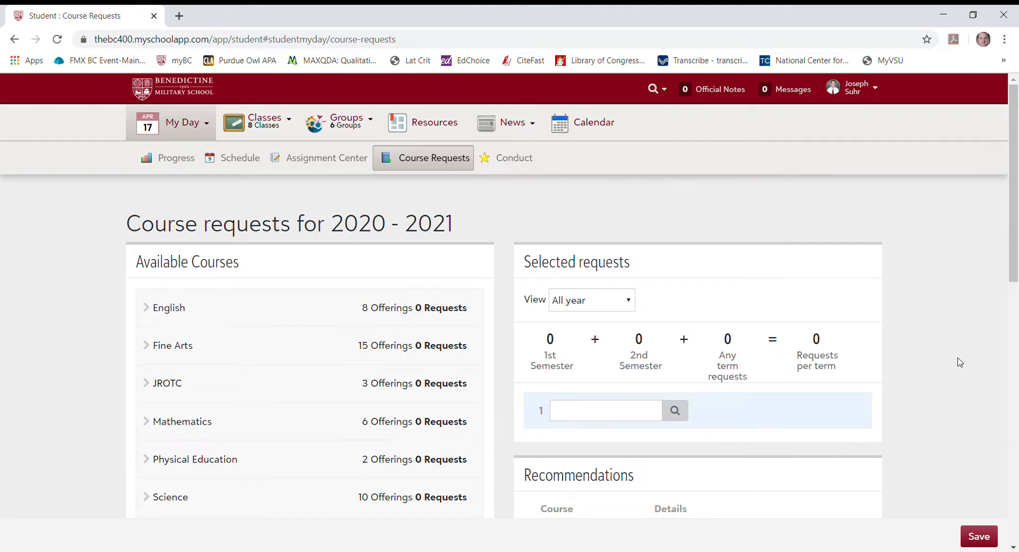
mouse_move(864, 340)
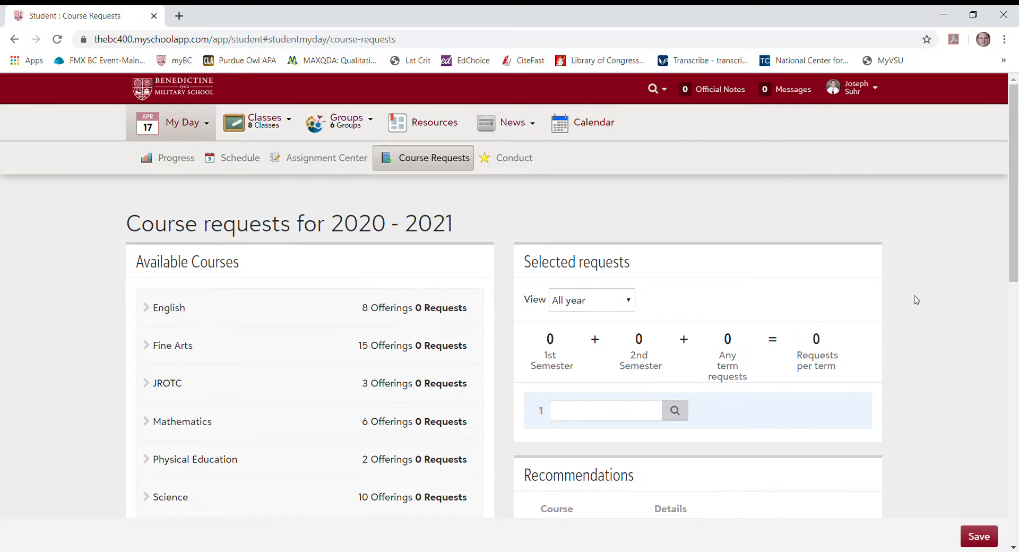
scroll(down, 3)
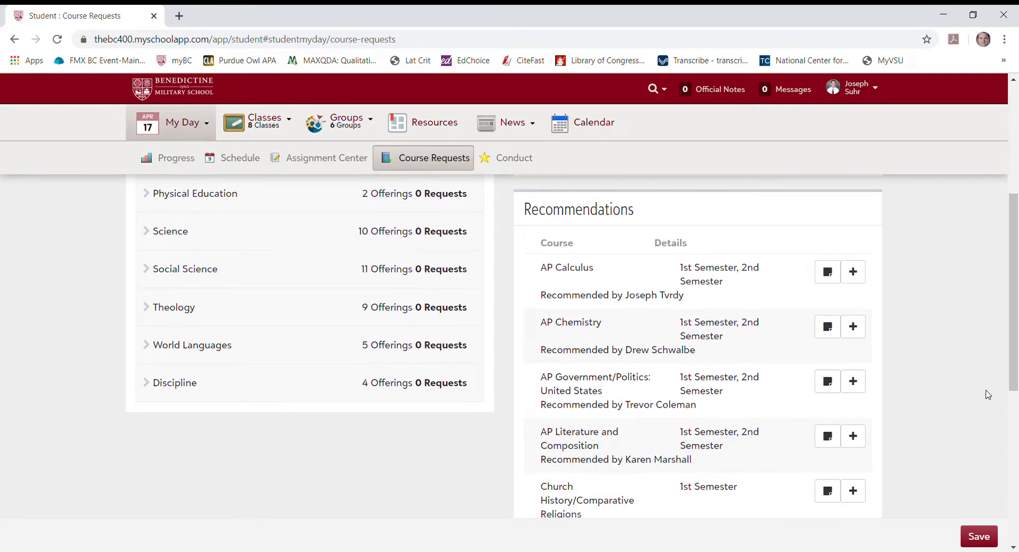
mouse_move(853, 271)
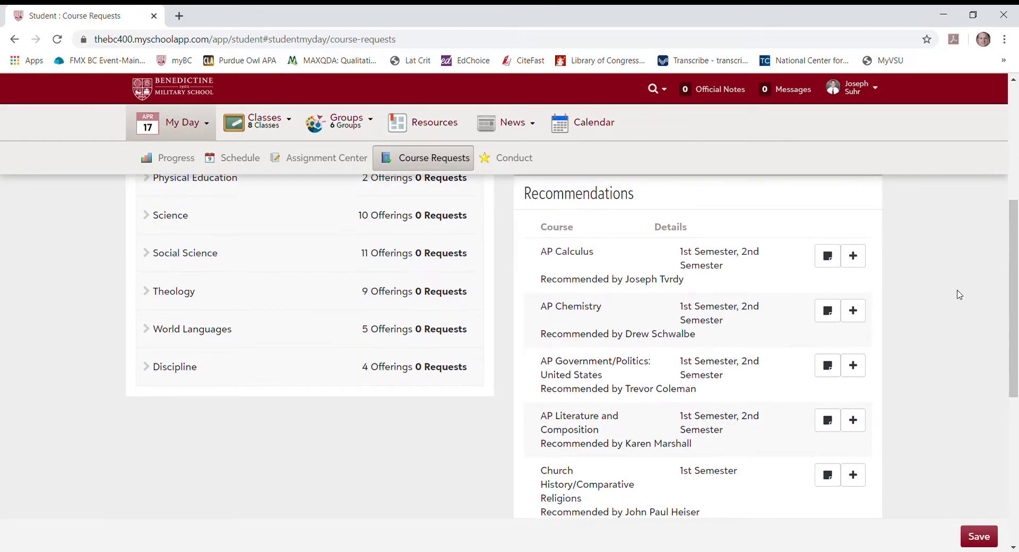
scroll(down, 3)
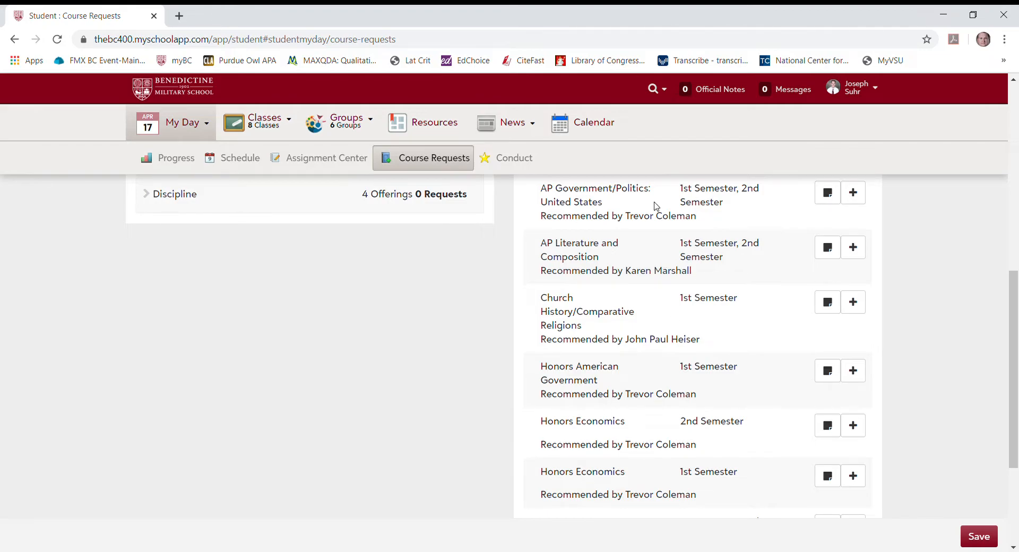
mouse_move(648, 223)
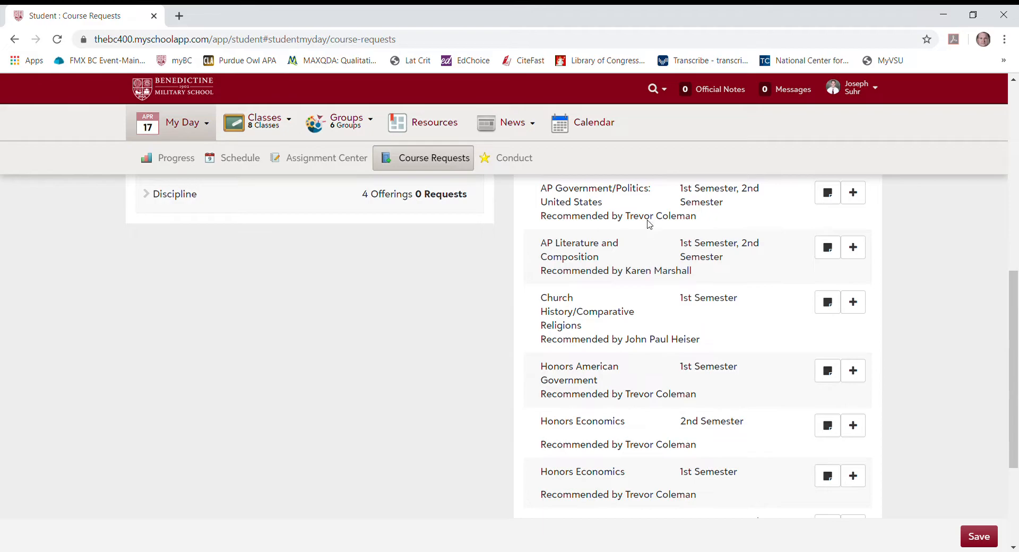
mouse_move(654, 208)
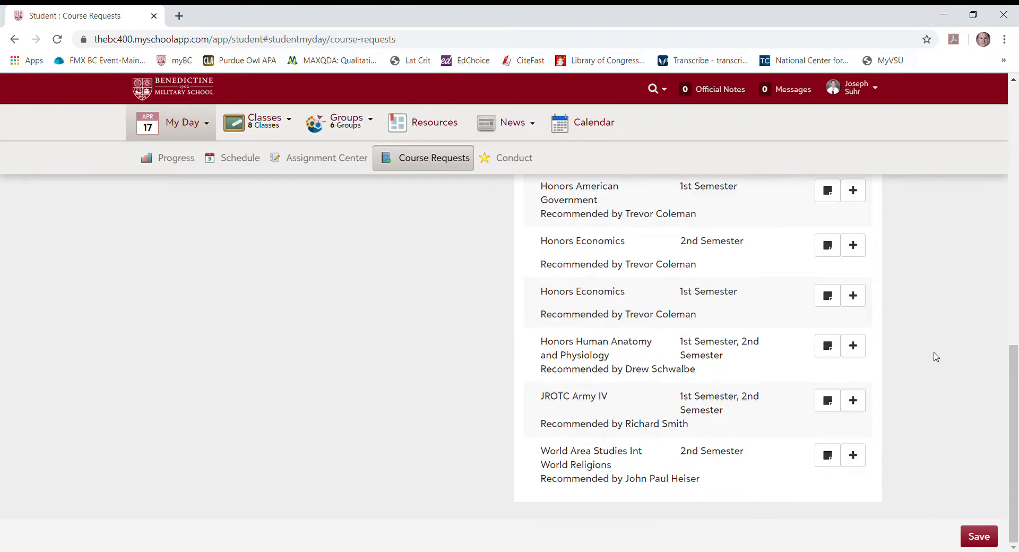
mouse_move(834, 481)
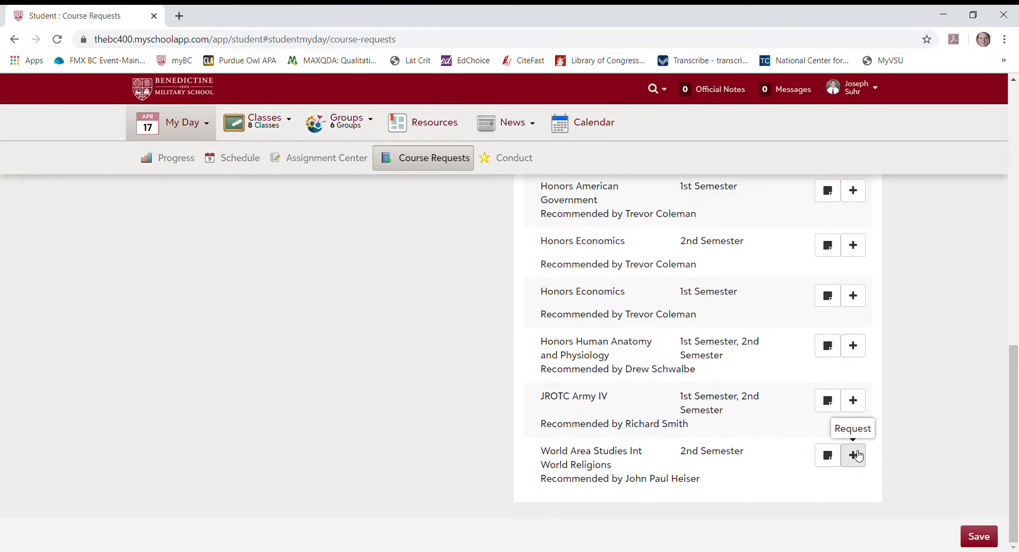
mouse_move(984, 434)
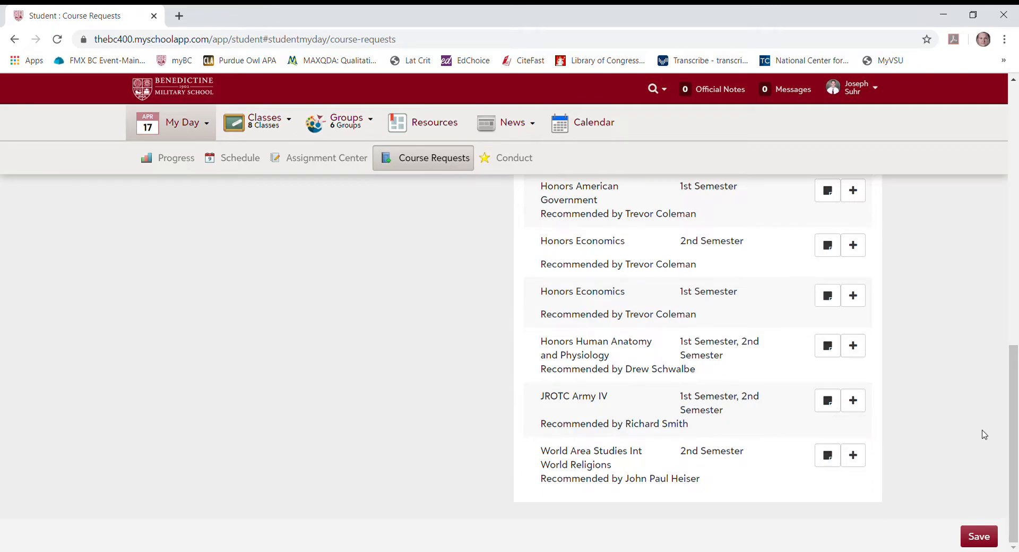
scroll(up, 3)
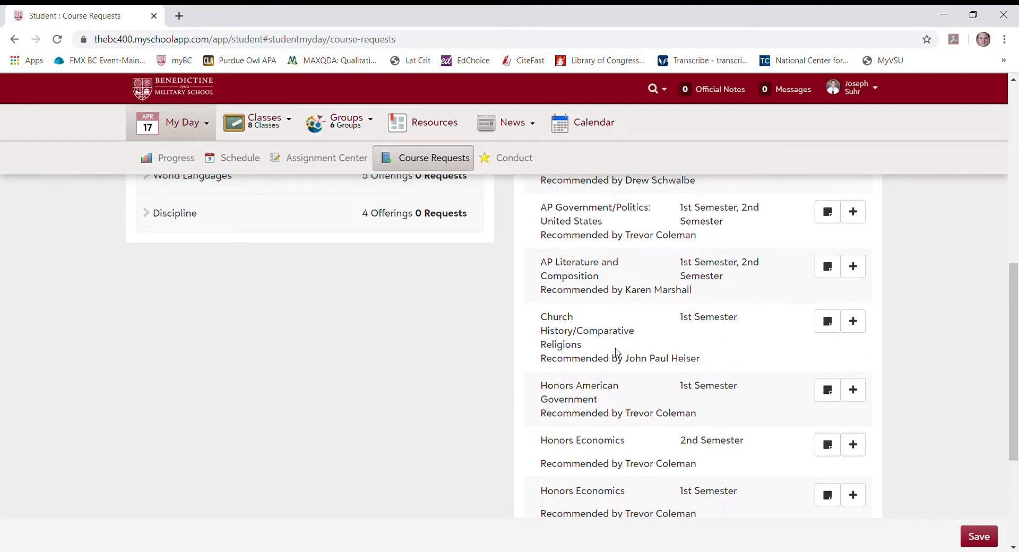
mouse_move(930, 315)
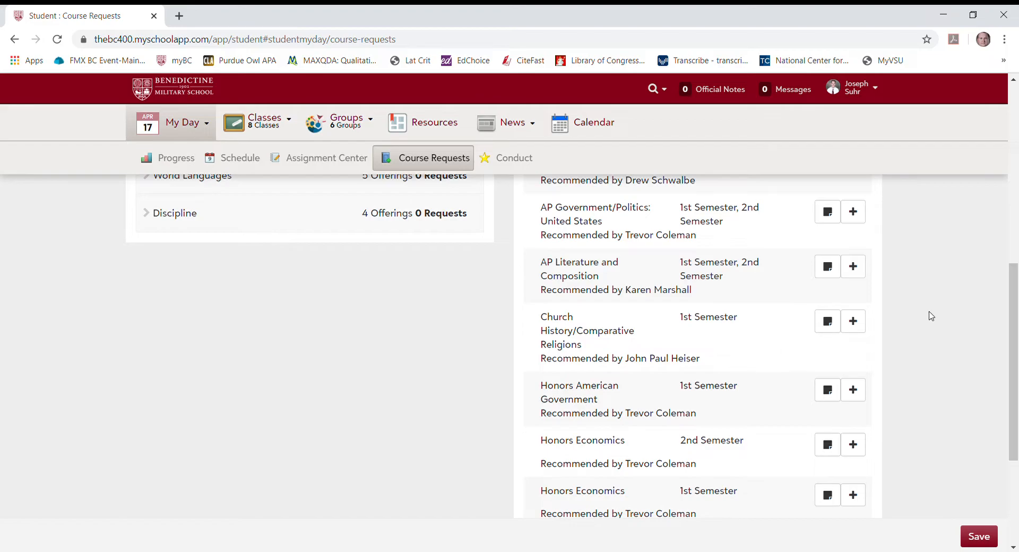
scroll(down, 3)
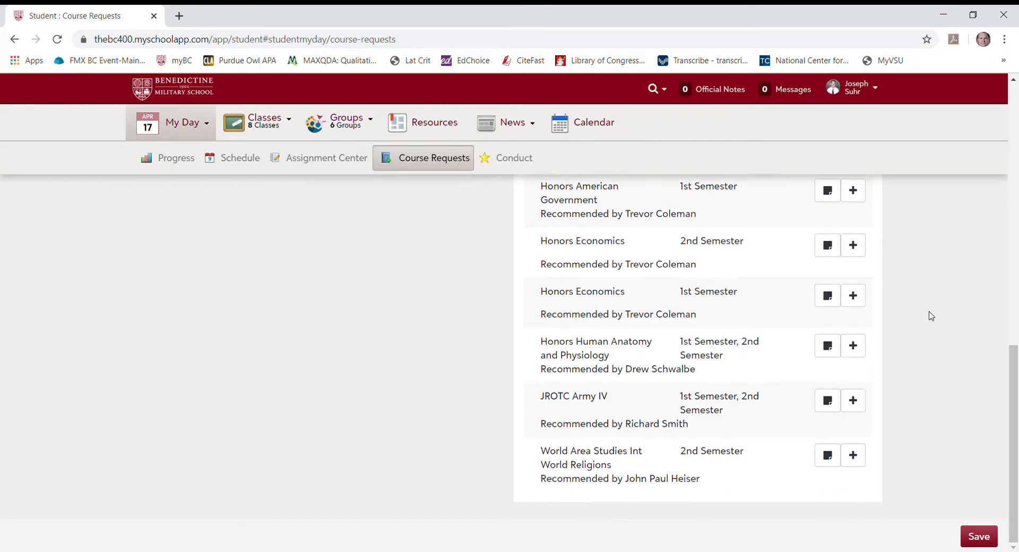
mouse_move(546, 410)
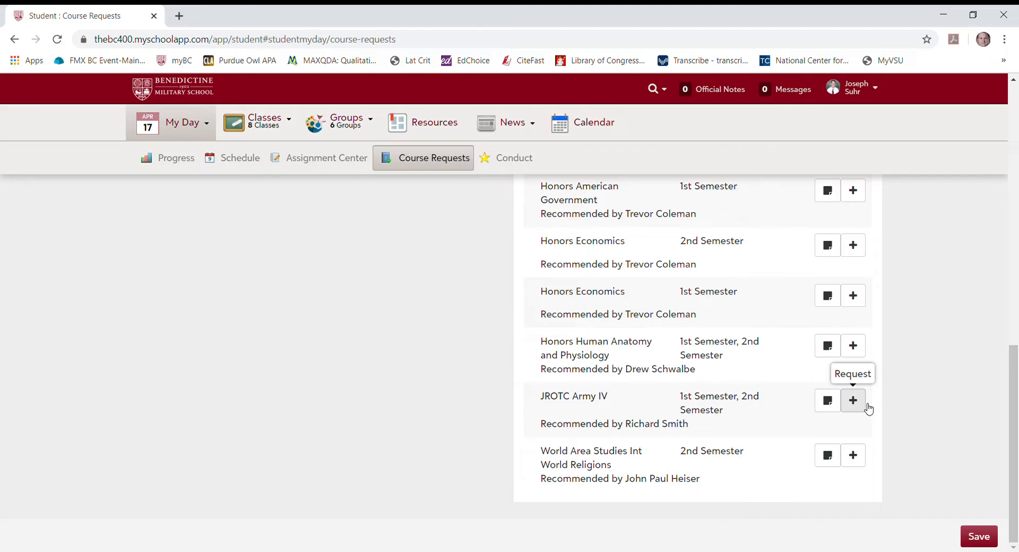
mouse_move(935, 382)
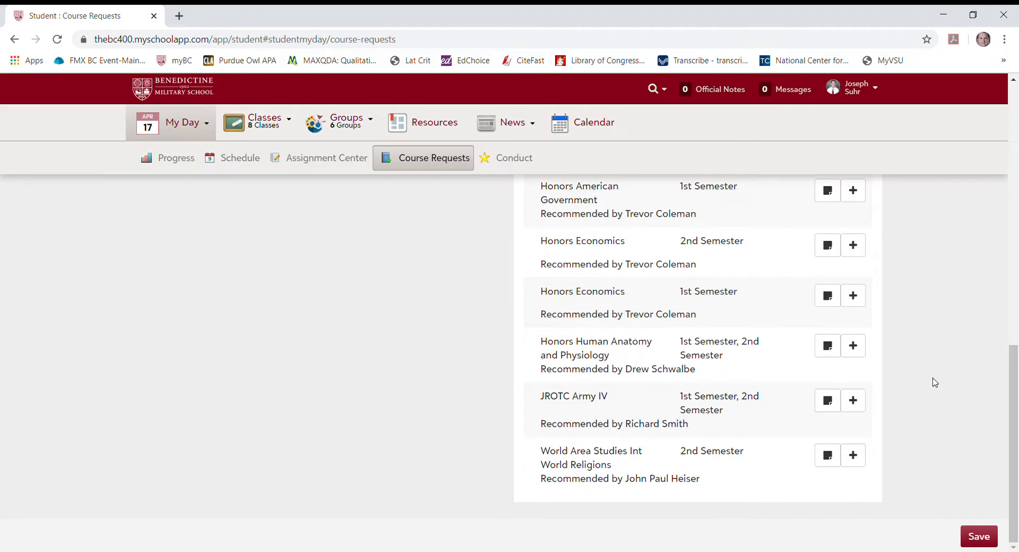
mouse_move(906, 374)
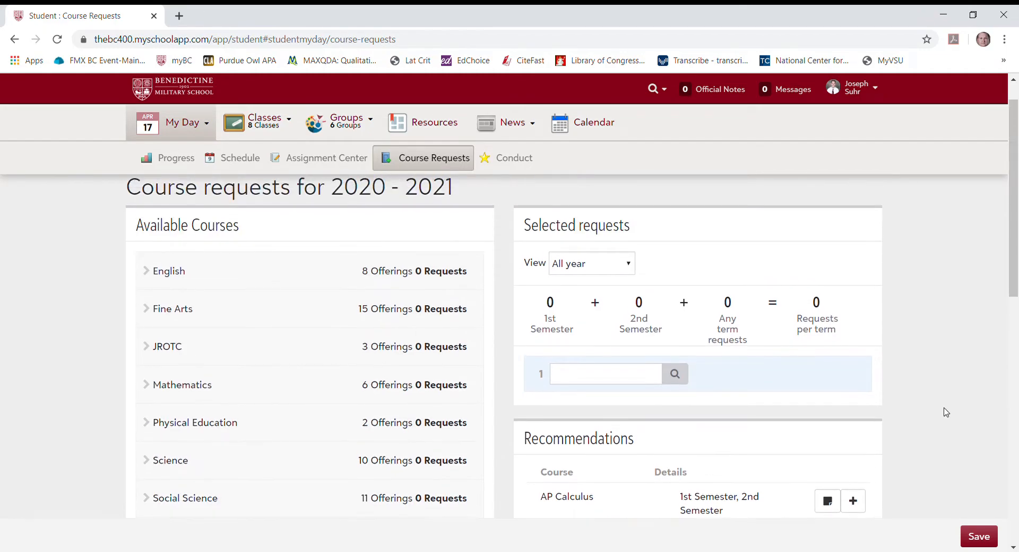
Scroll Available Courses down to Mathematics, showing Algebra I through Statistics.
scroll(down, 3)
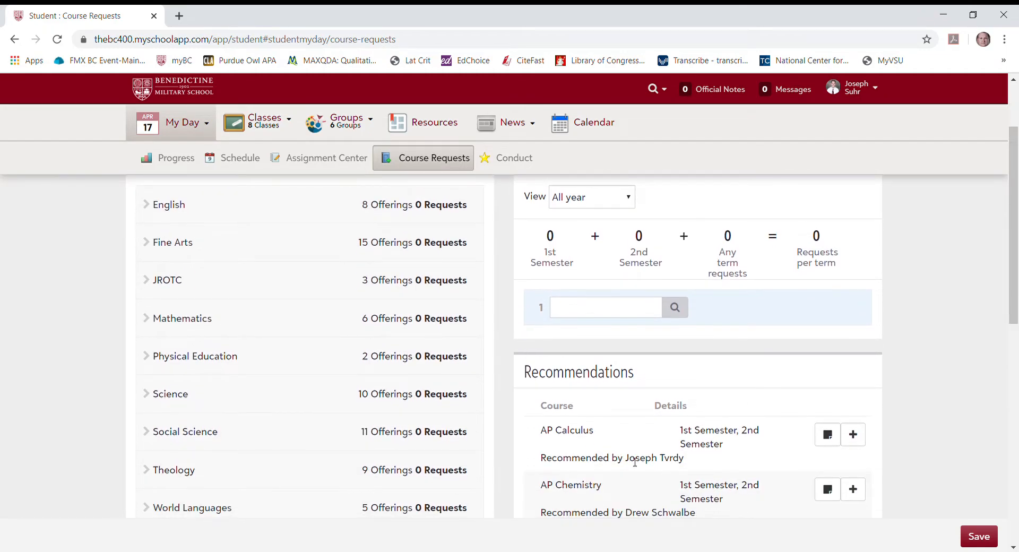
mouse_move(549, 443)
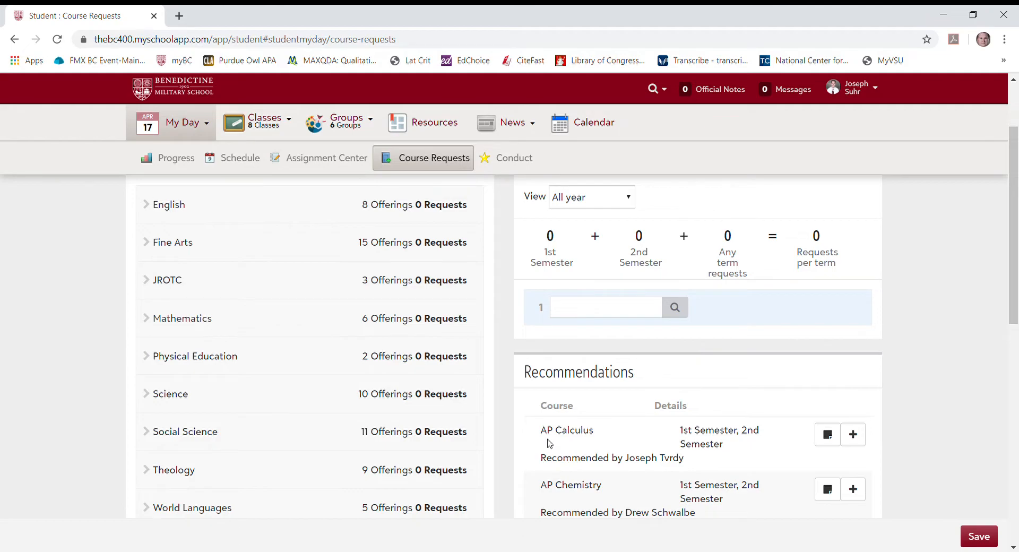
mouse_move(853, 434)
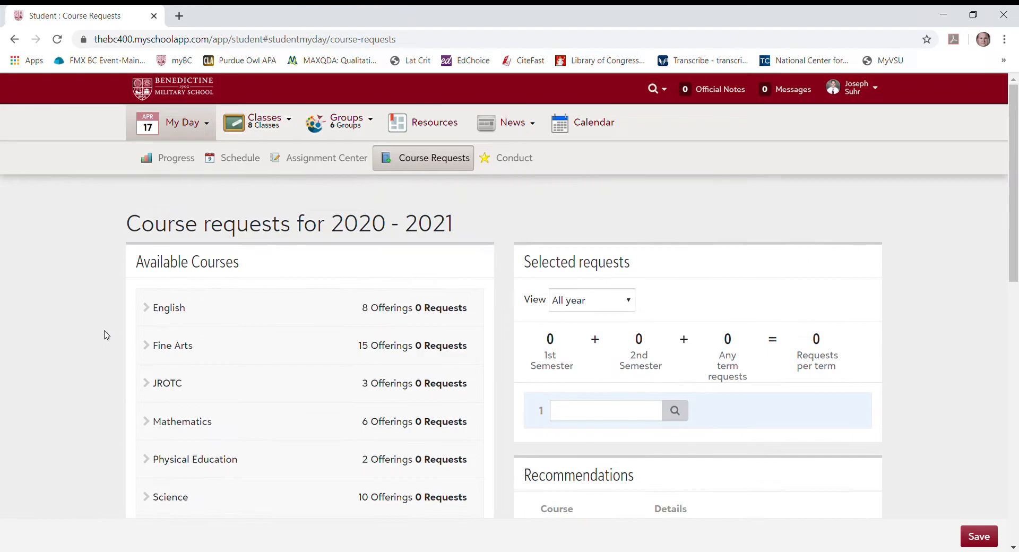
scroll(down, 3)
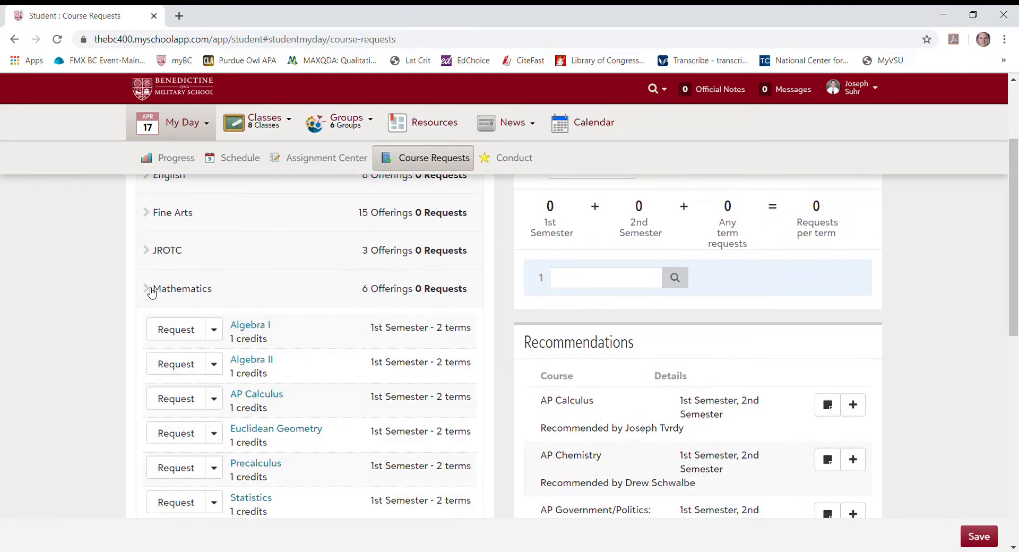
scroll(down, 3)
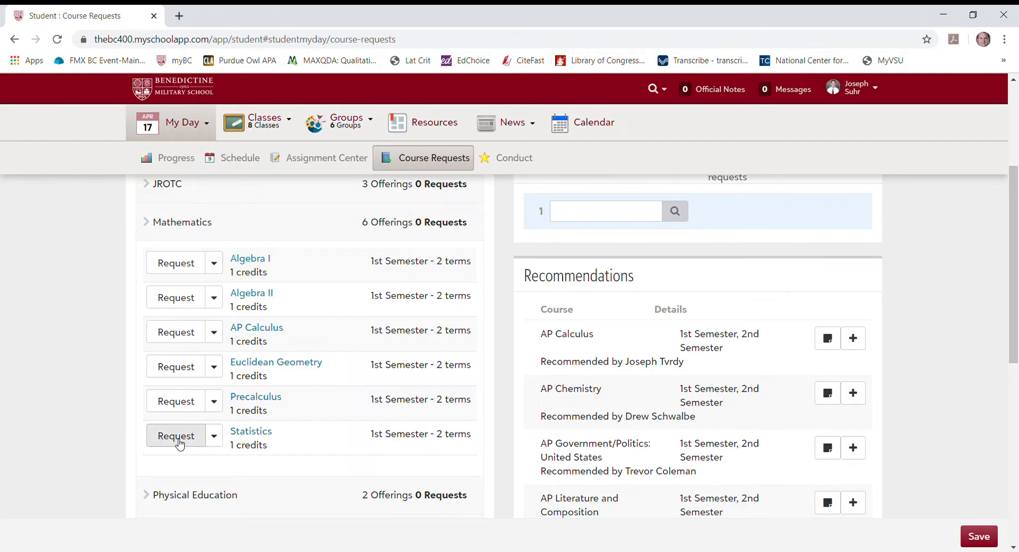
Request Statistics, then delete it from Selected requests, leaving zero requests.
click(176, 436)
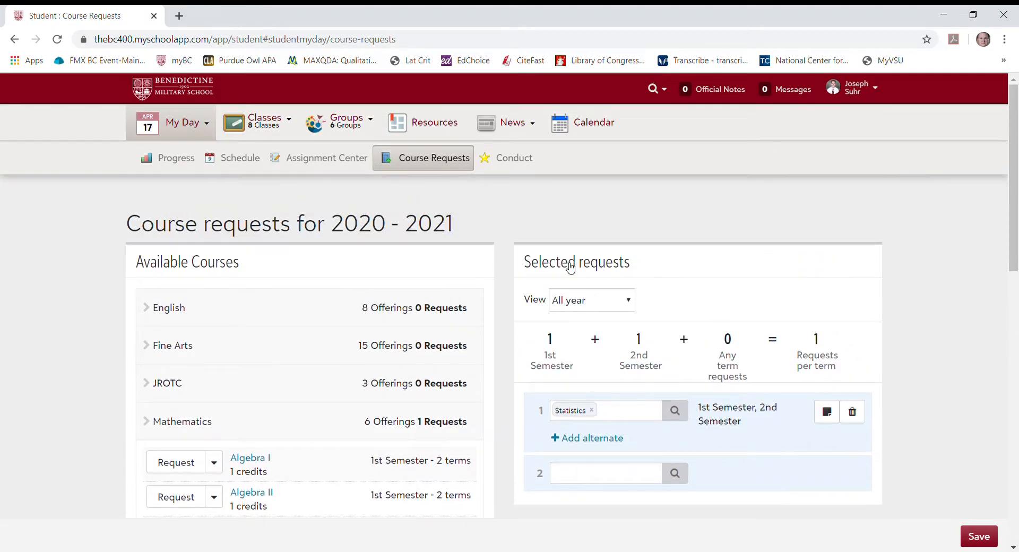
mouse_move(700, 389)
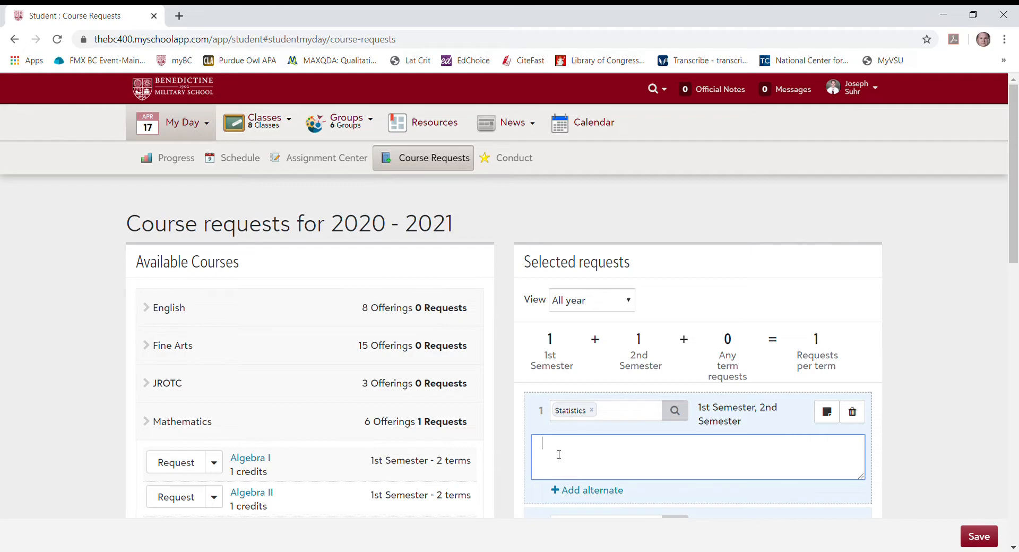
scroll(down, 3)
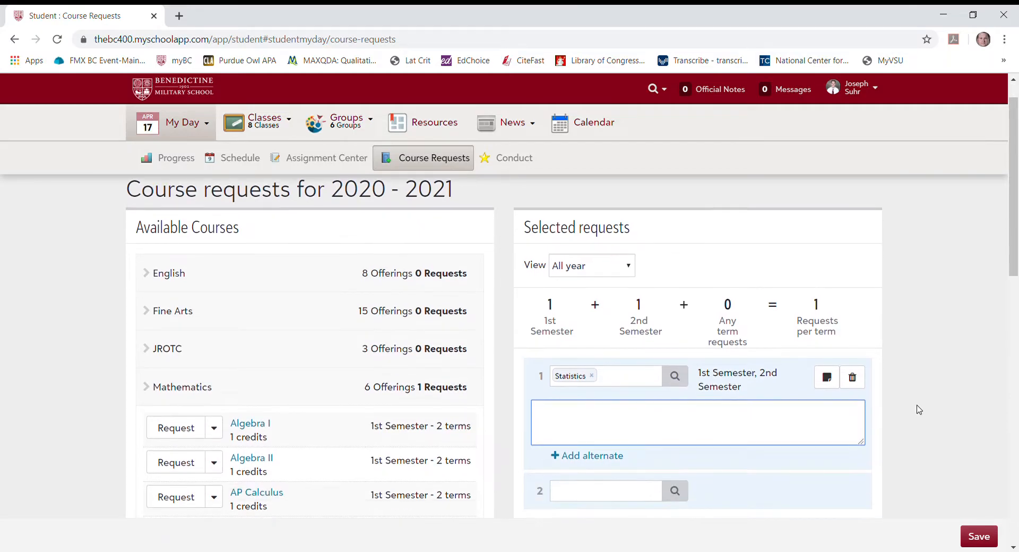
scroll(down, 3)
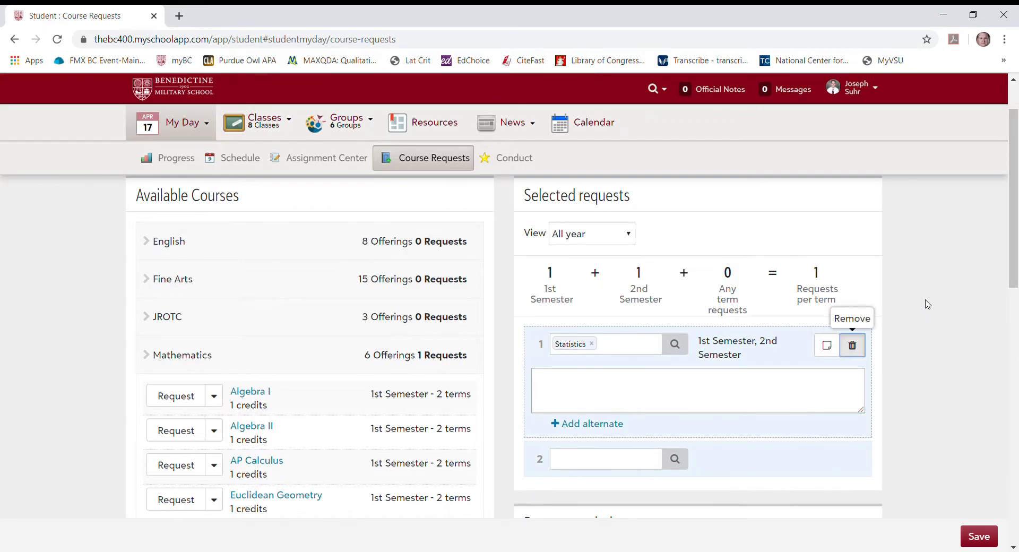
click(852, 344)
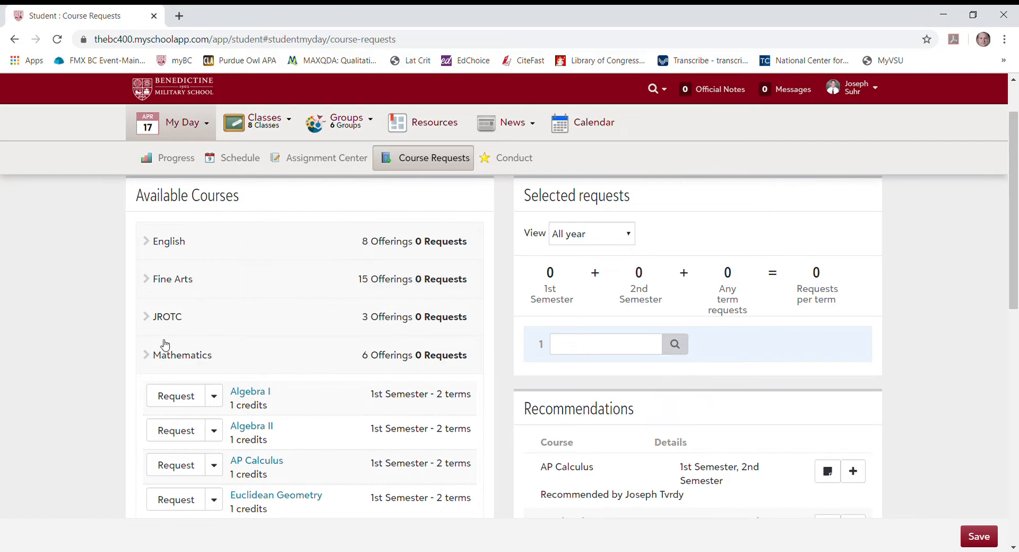
click(173, 279)
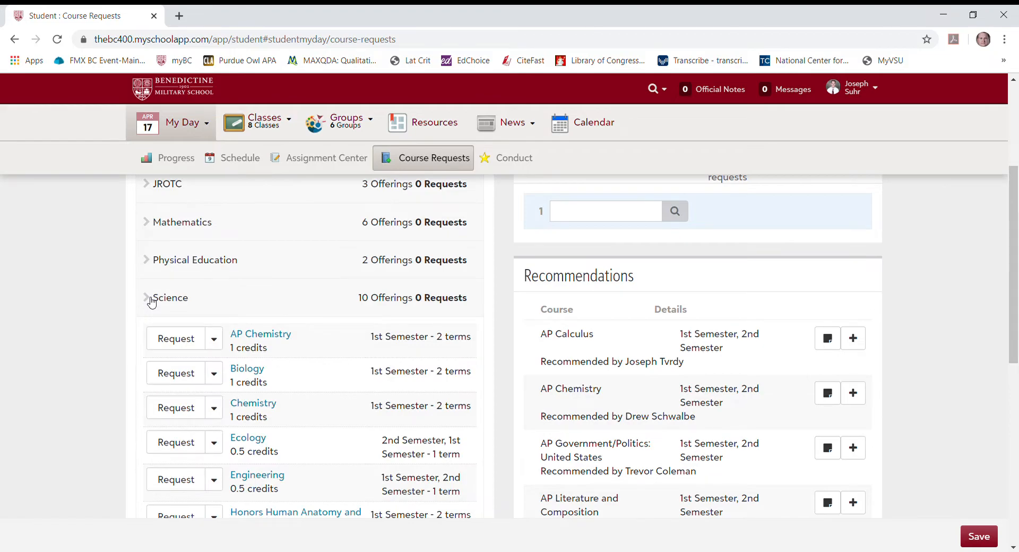
scroll(down, 3)
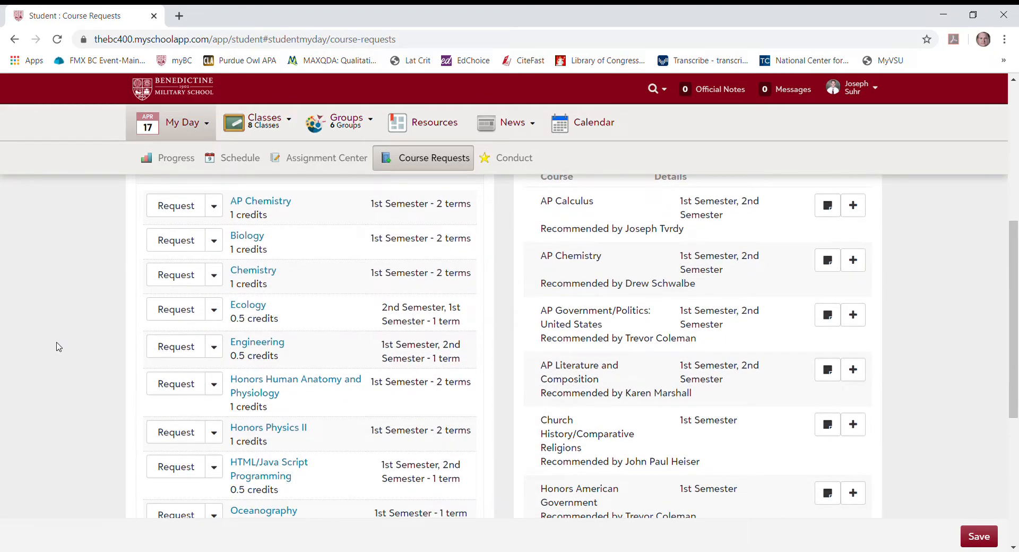
scroll(down, 3)
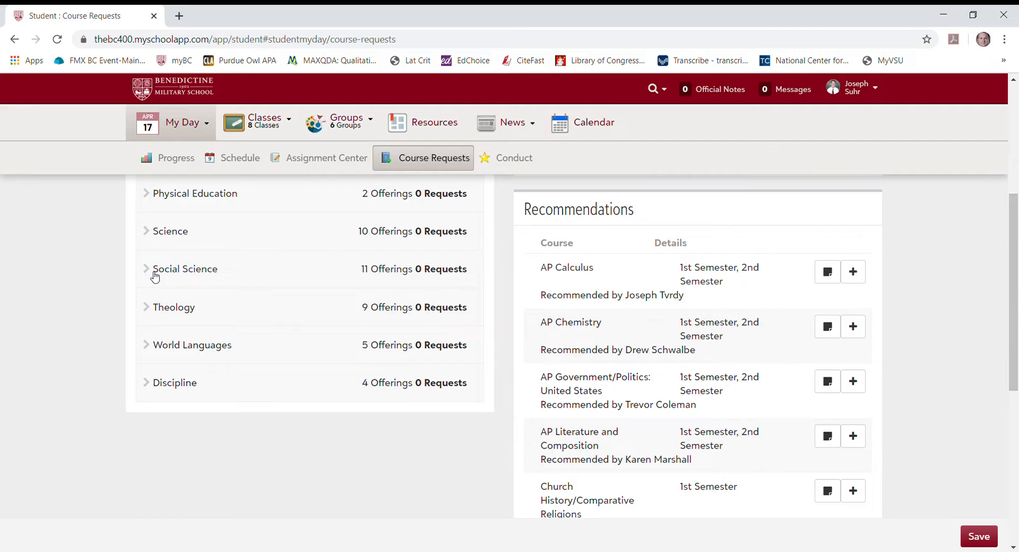
click(185, 269)
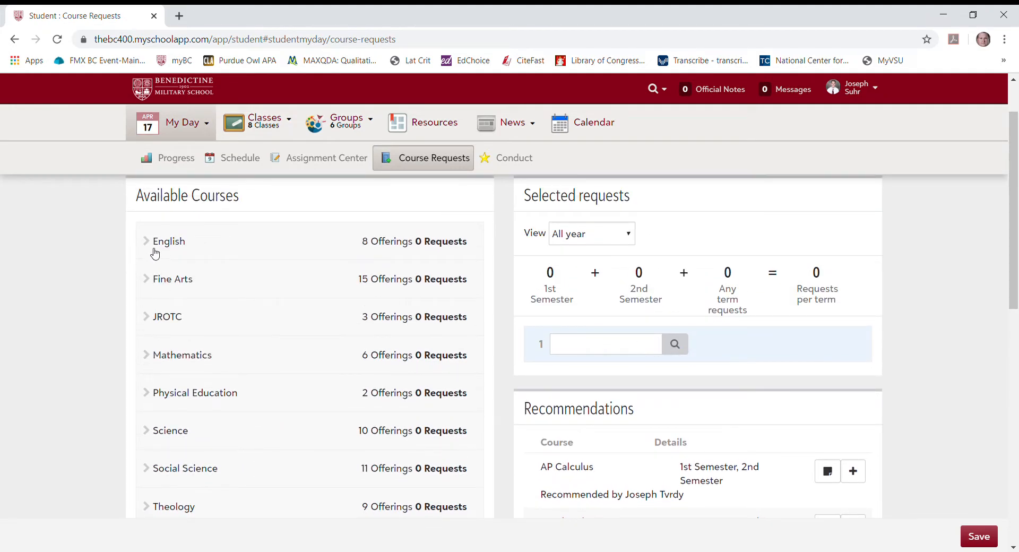
click(169, 241)
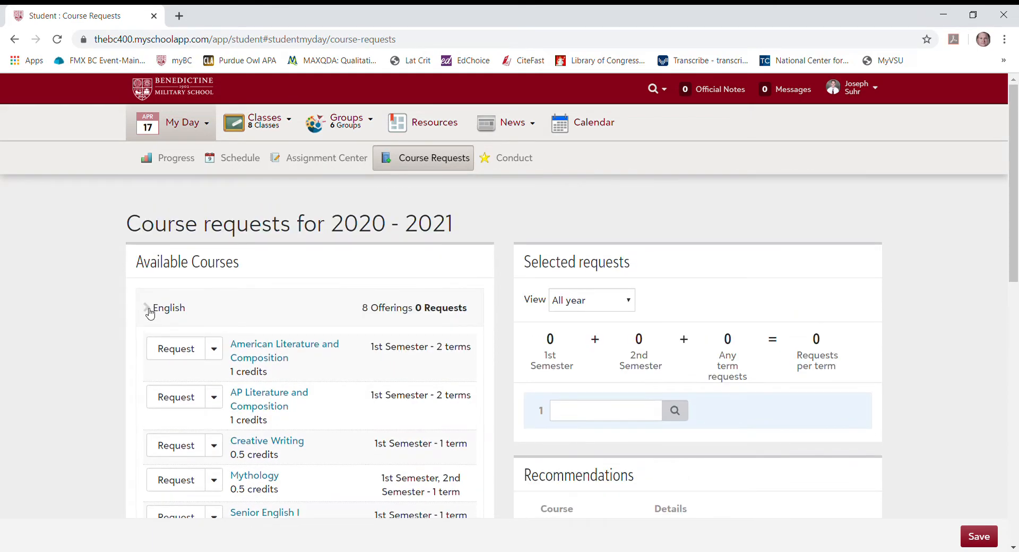
click(148, 307)
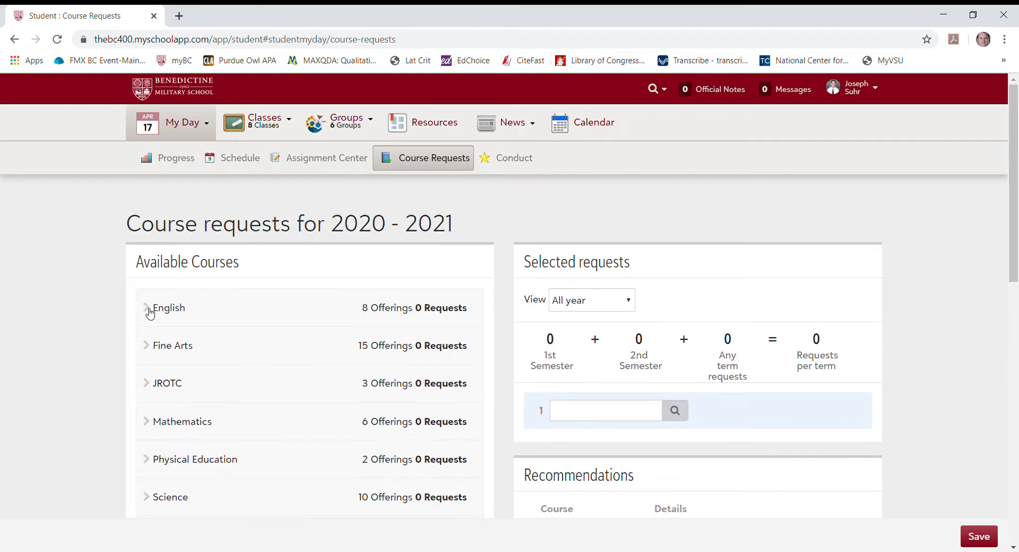
mouse_move(947, 260)
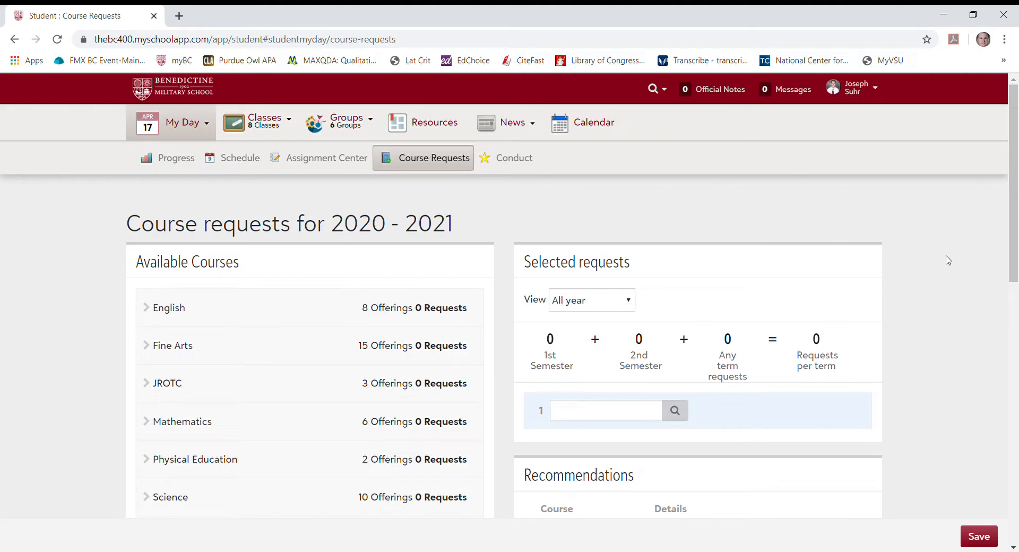
Request Physical Education and set its term to 1st Semester.
scroll(down, 3)
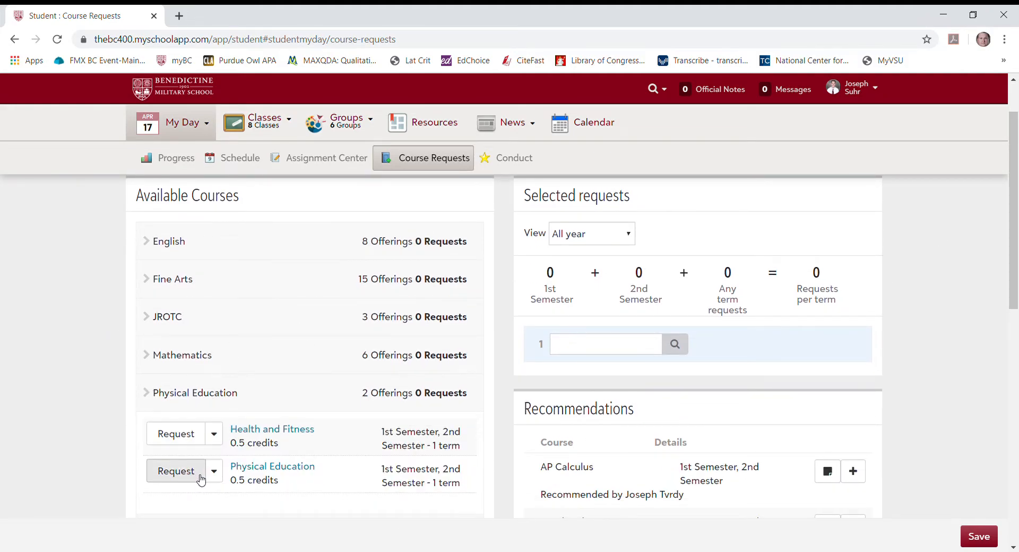
click(175, 470)
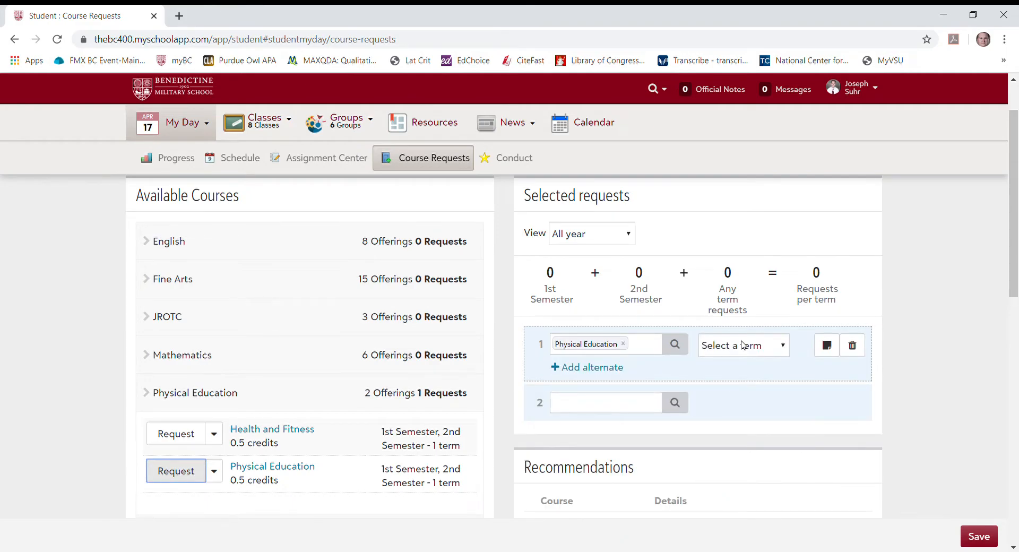
click(743, 345)
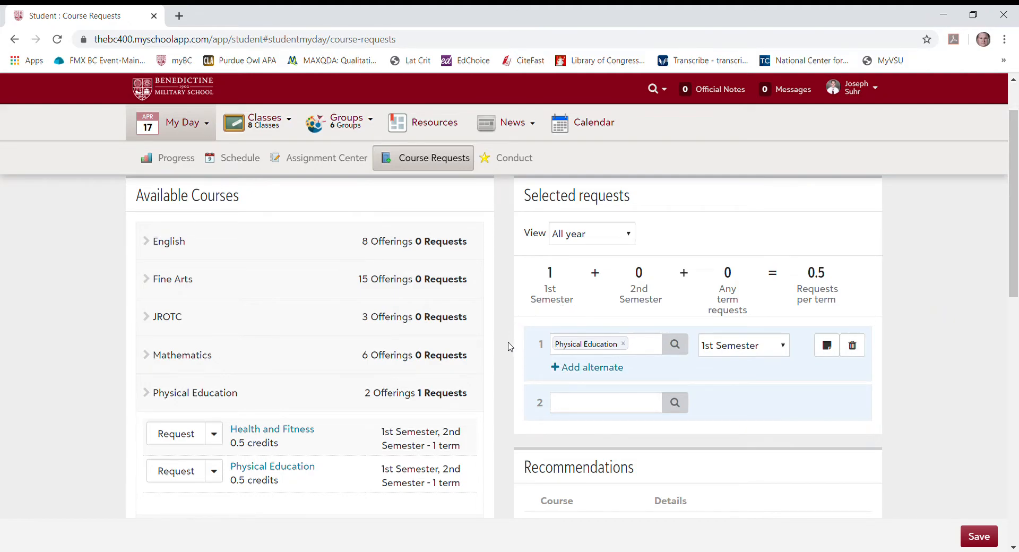
mouse_move(542, 335)
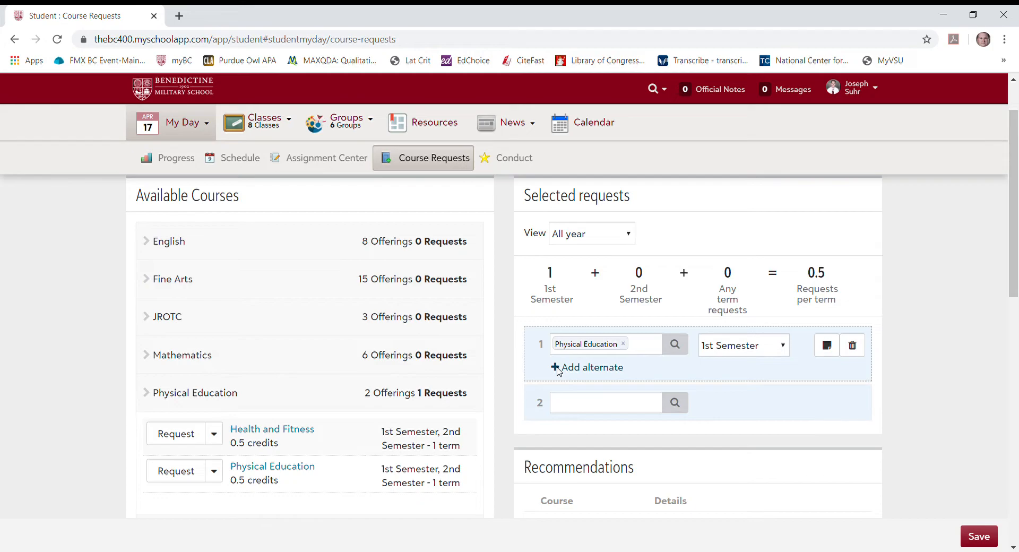
Add Dramatic/Arts/Film Video I as a 1st Semester alternate for Physical Education.
click(586, 367)
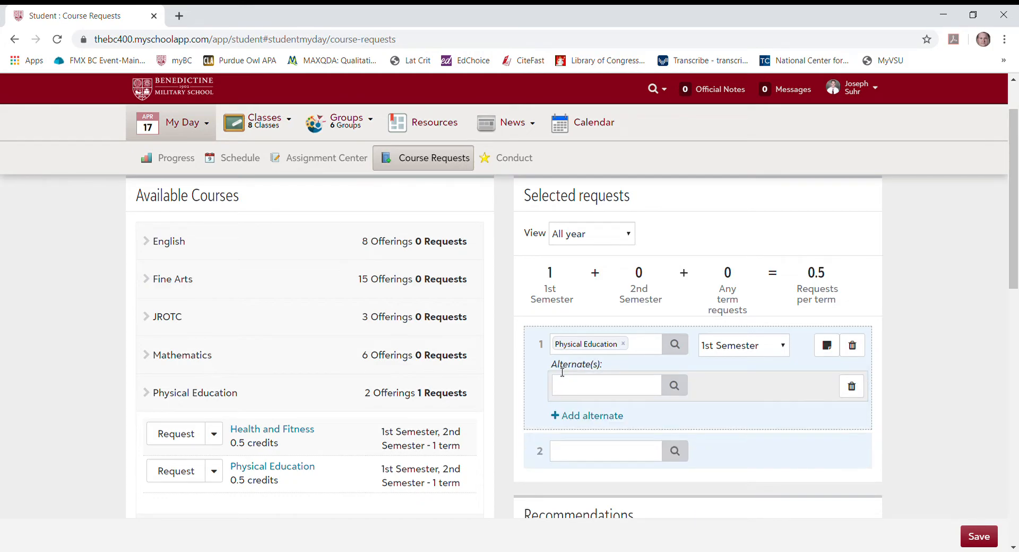
click(605, 384)
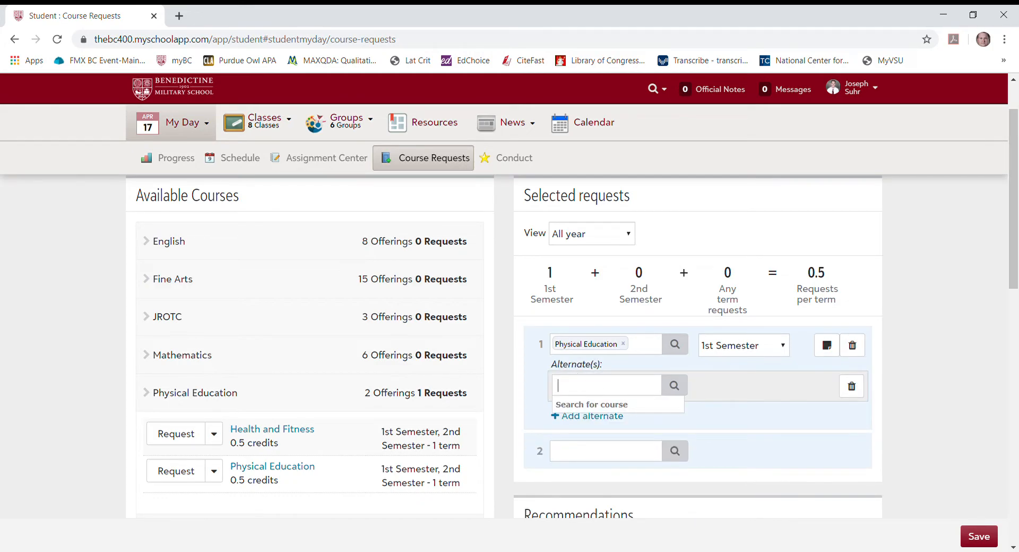
text(fil)
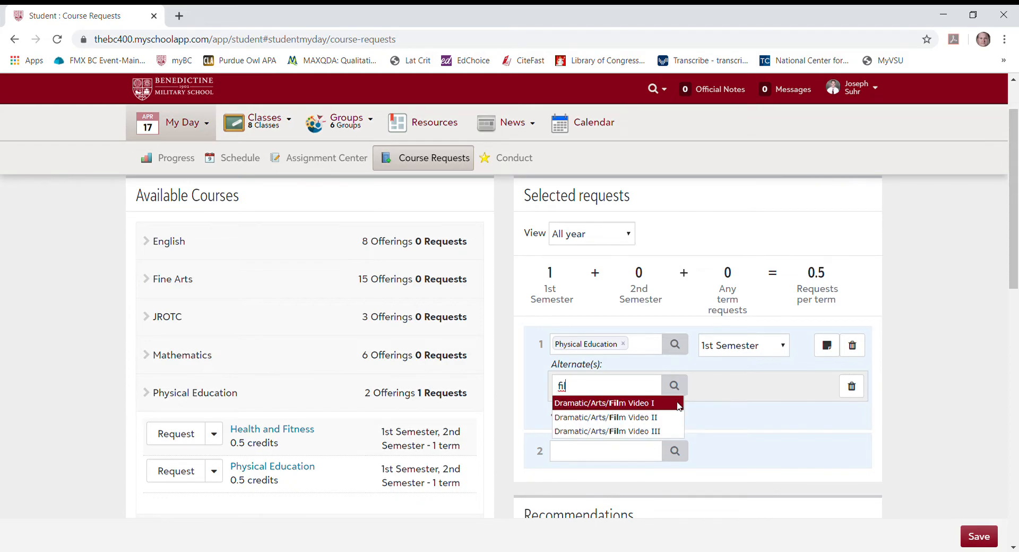
click(601, 402)
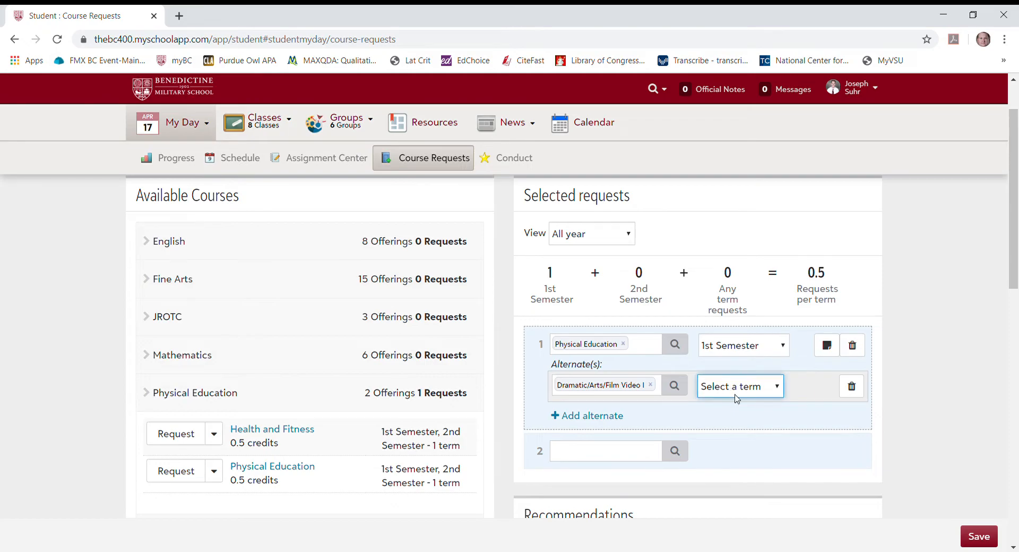
click(738, 385)
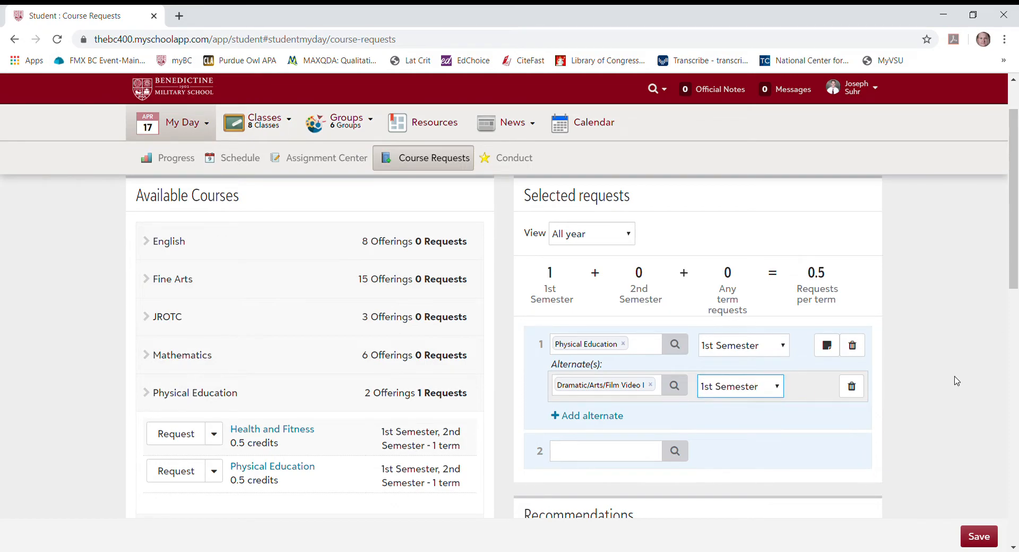
Add Music I as the second alternate for Physical Education.
click(586, 415)
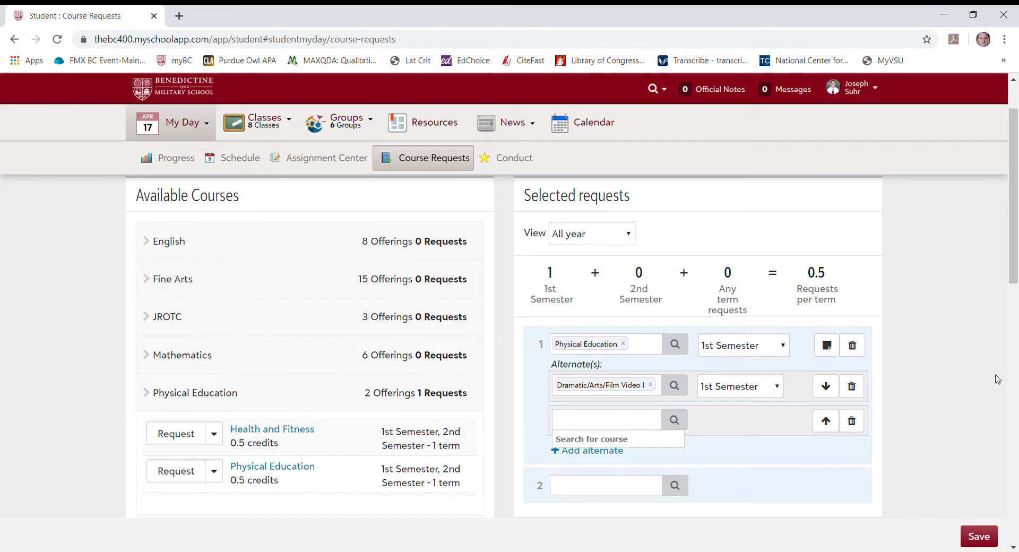
text(music)
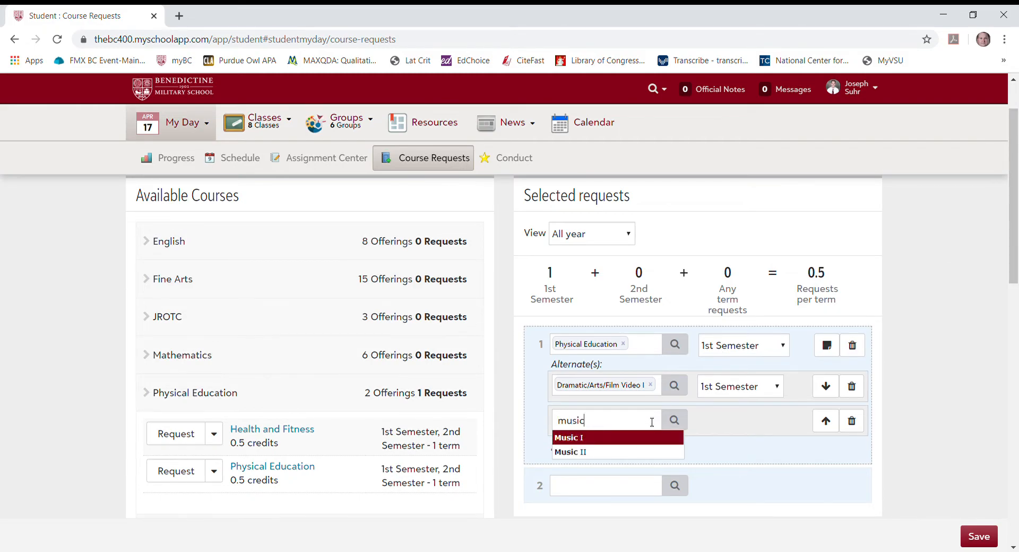
click(569, 436)
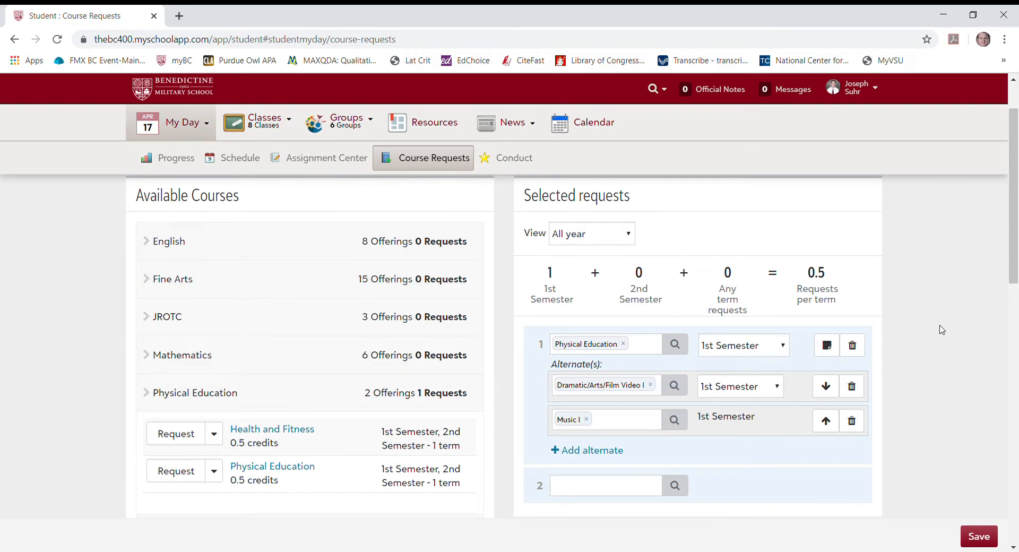
mouse_move(528, 321)
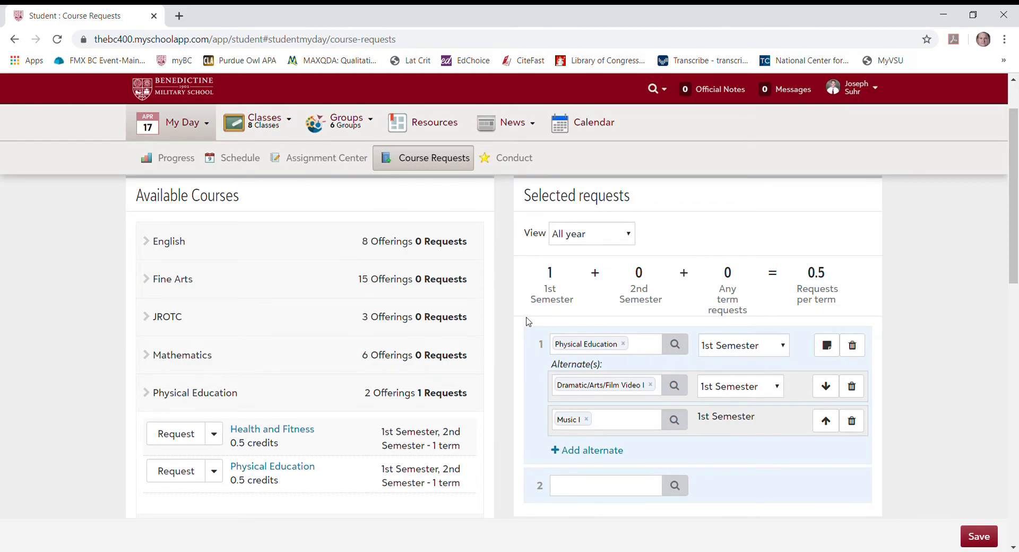
mouse_move(973, 308)
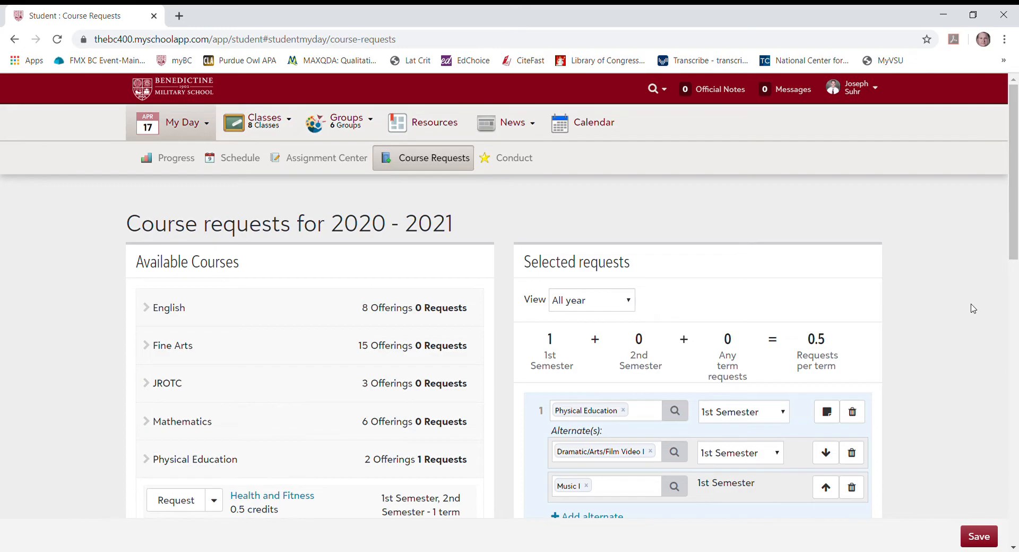
mouse_move(979, 536)
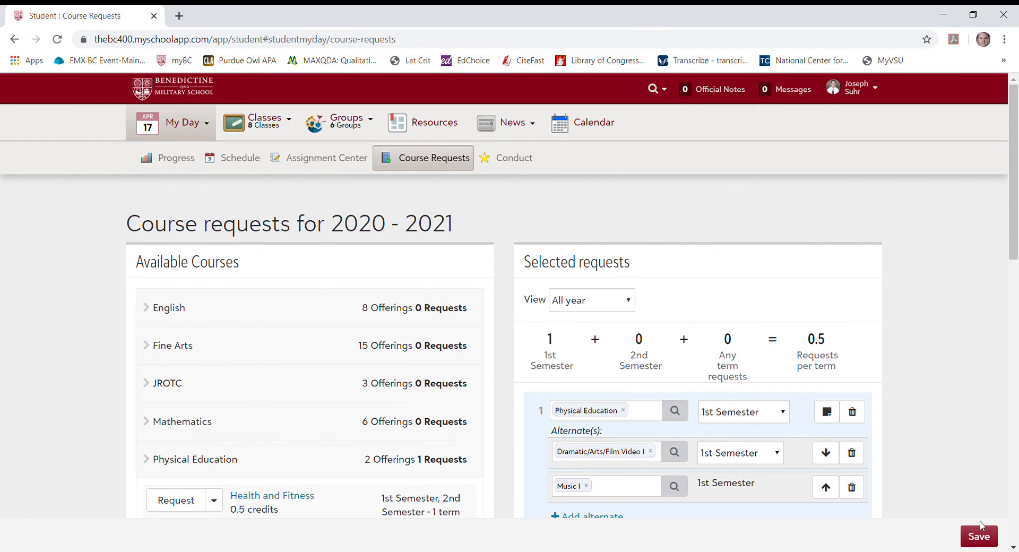
mouse_move(128, 219)
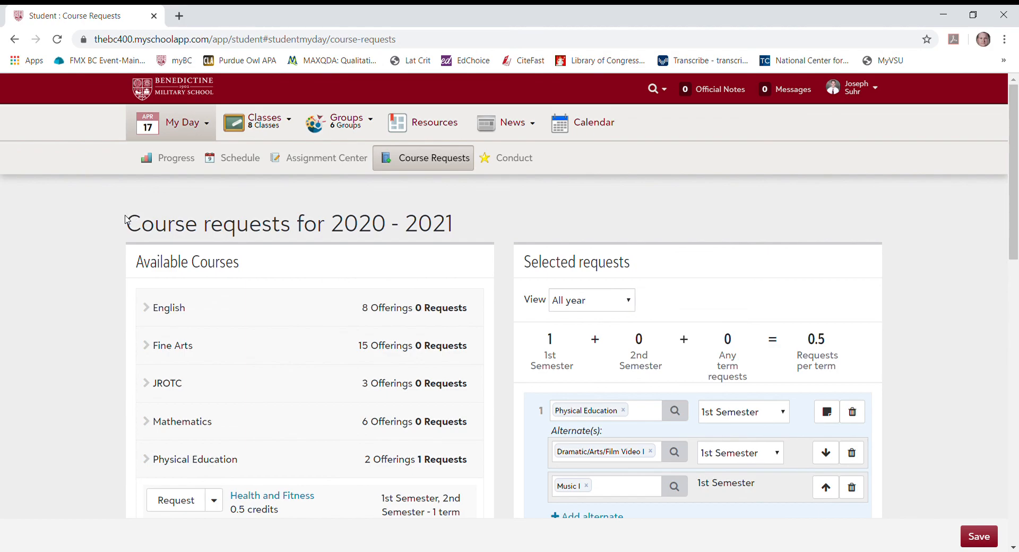